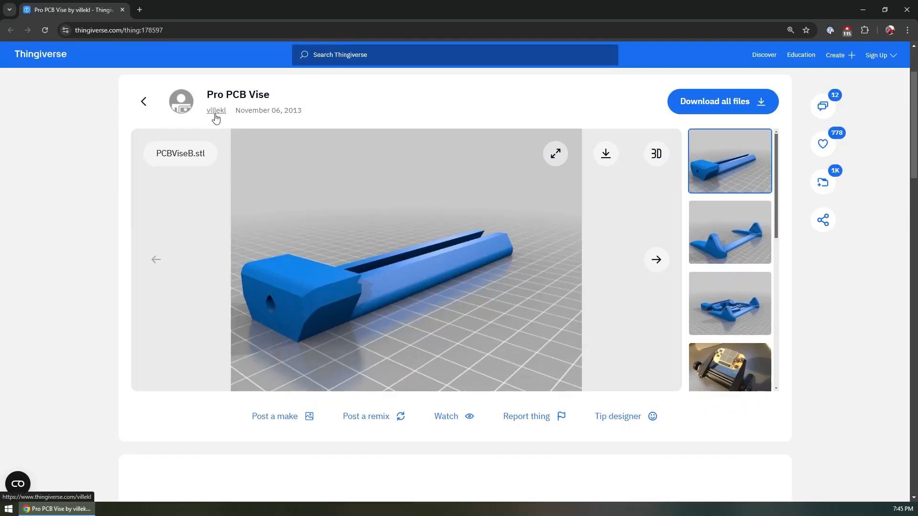
pyautogui.moveTo(507, 139)
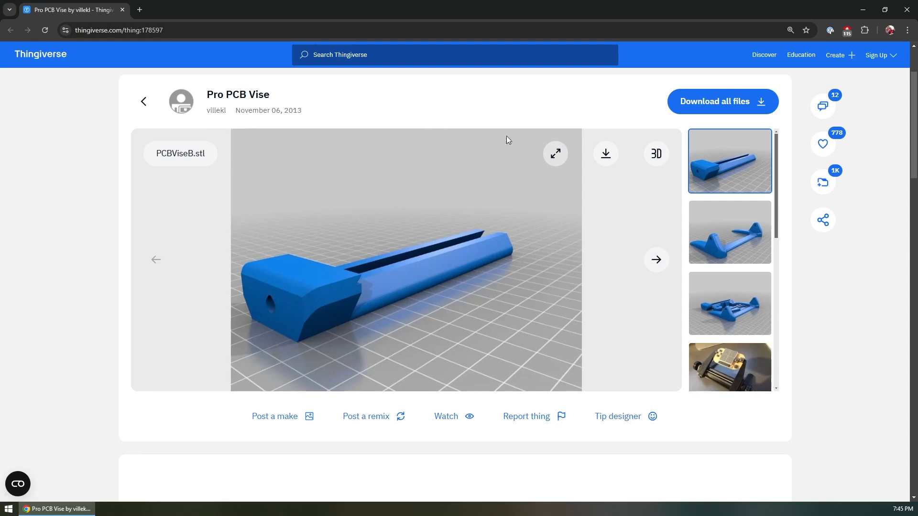
# View the gallery photo of the printed Pro PCB Vise clamping a circuit board
pyautogui.scroll(-3)
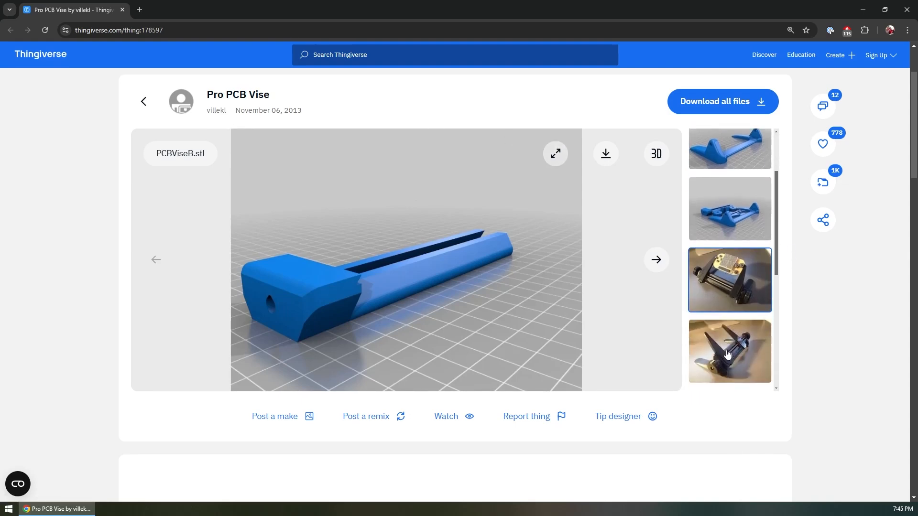
pyautogui.click(728, 279)
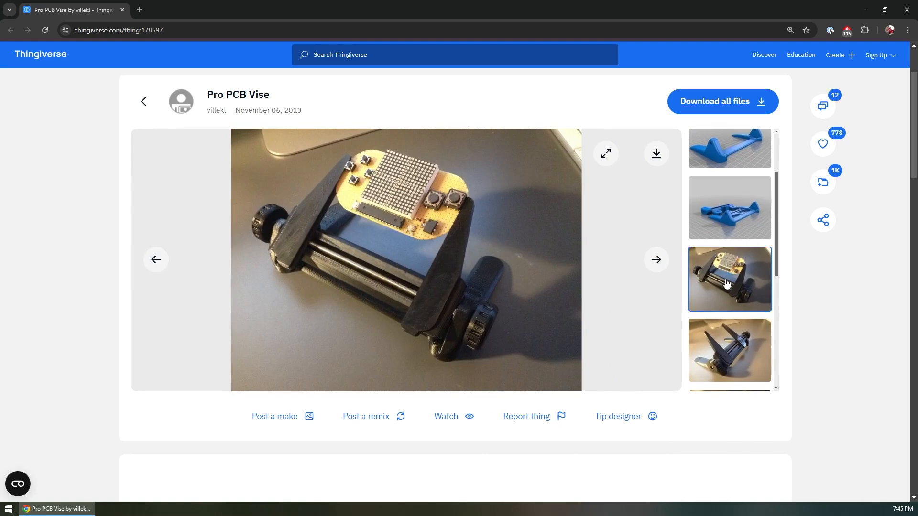
pyautogui.moveTo(303, 224)
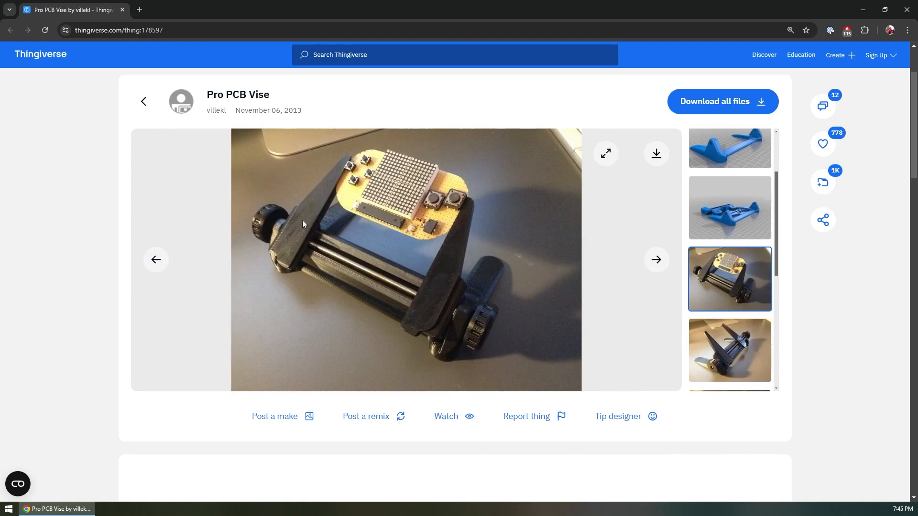
pyautogui.moveTo(315, 171)
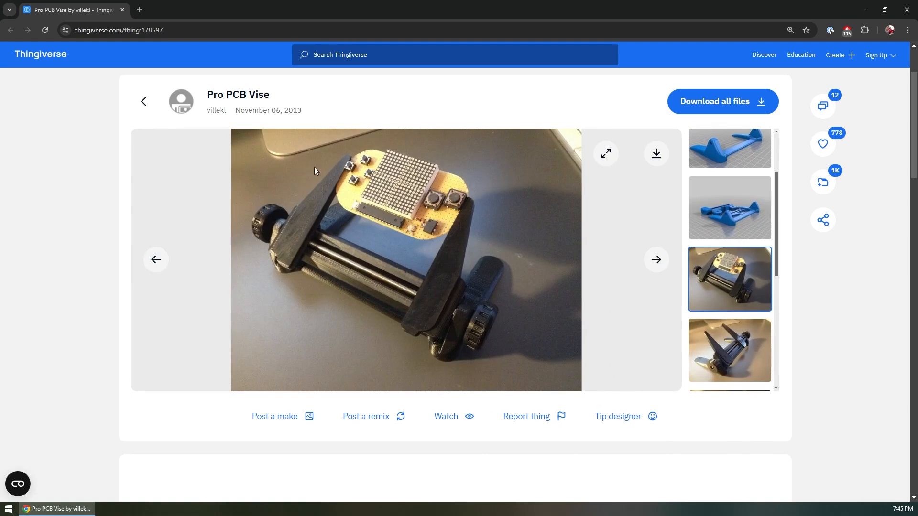
pyautogui.moveTo(413, 251)
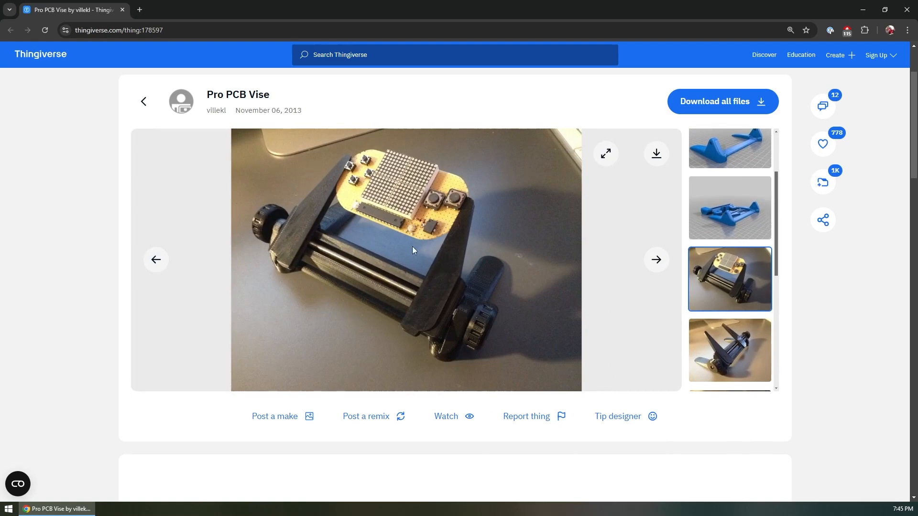
pyautogui.moveTo(315, 276)
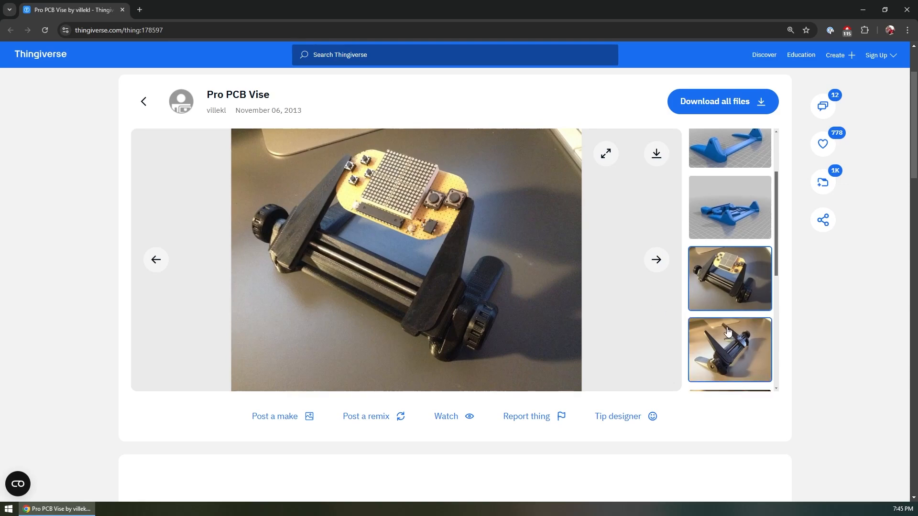
pyautogui.scroll(-3)
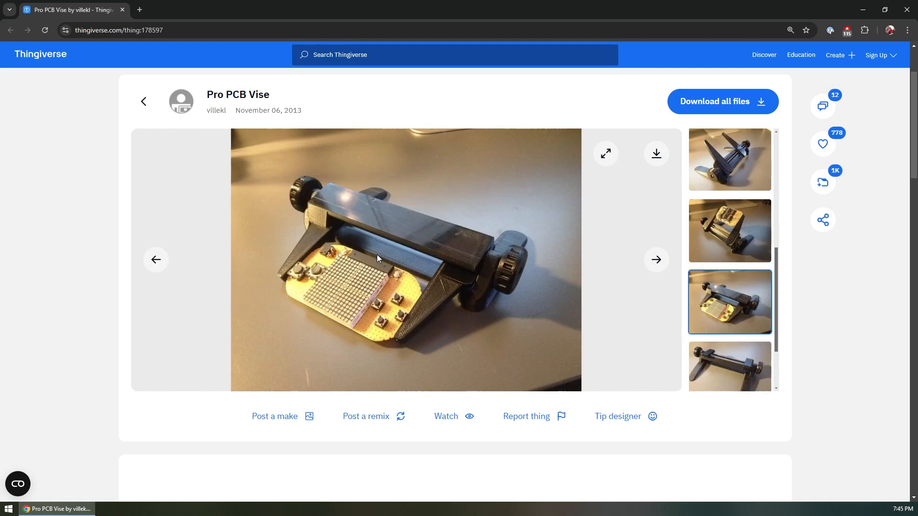
pyautogui.moveTo(675, 281)
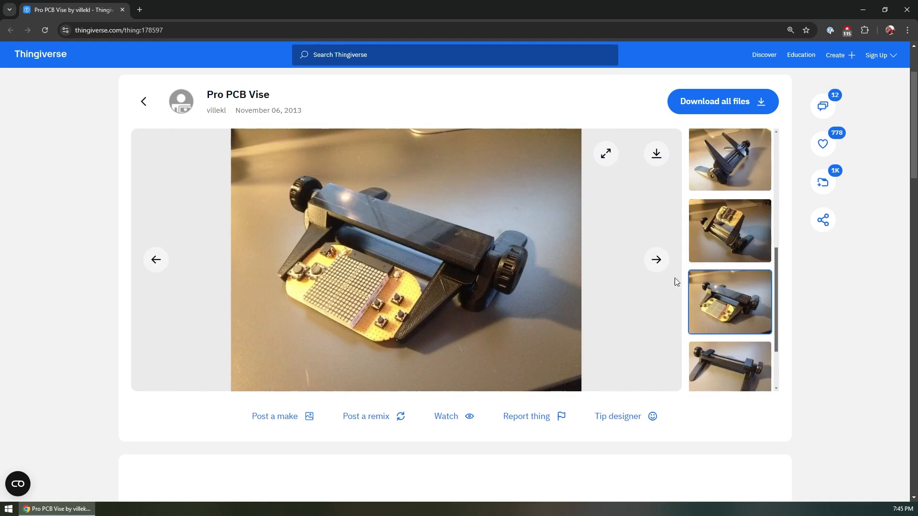
pyautogui.moveTo(570, 262)
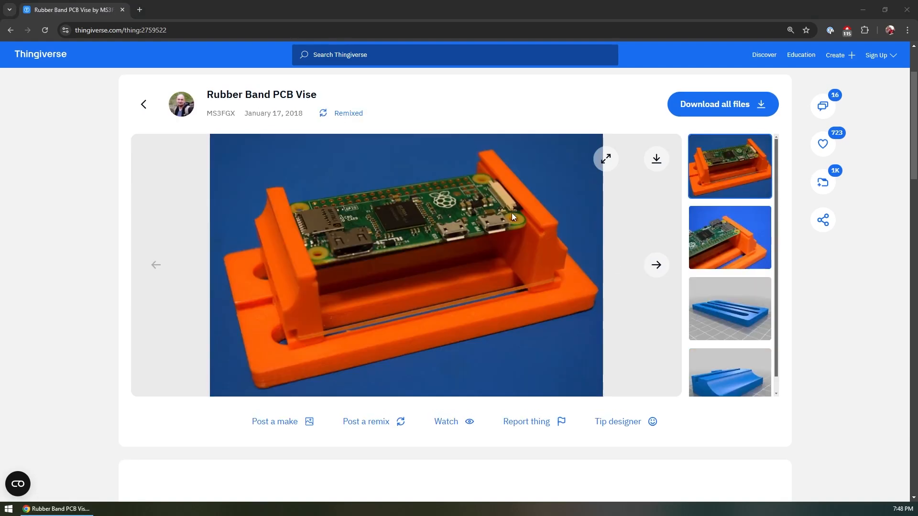
pyautogui.moveTo(364, 236)
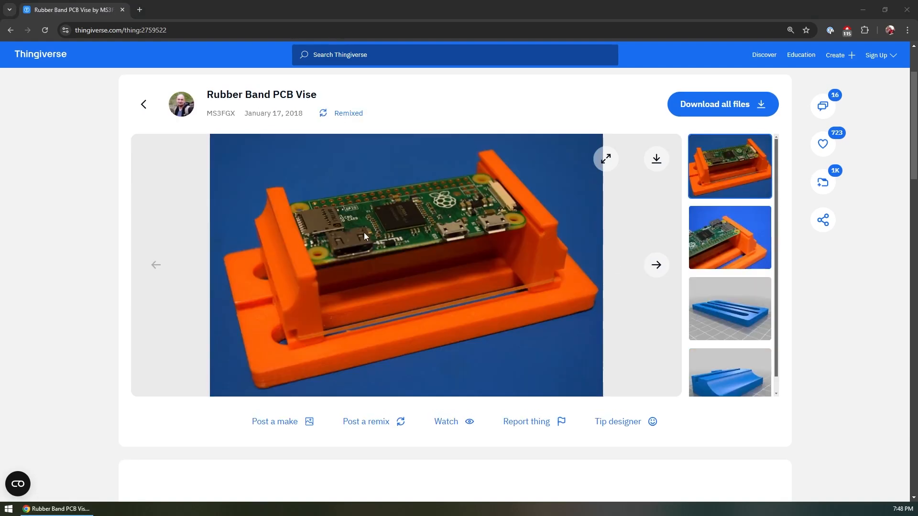
pyautogui.moveTo(524, 212)
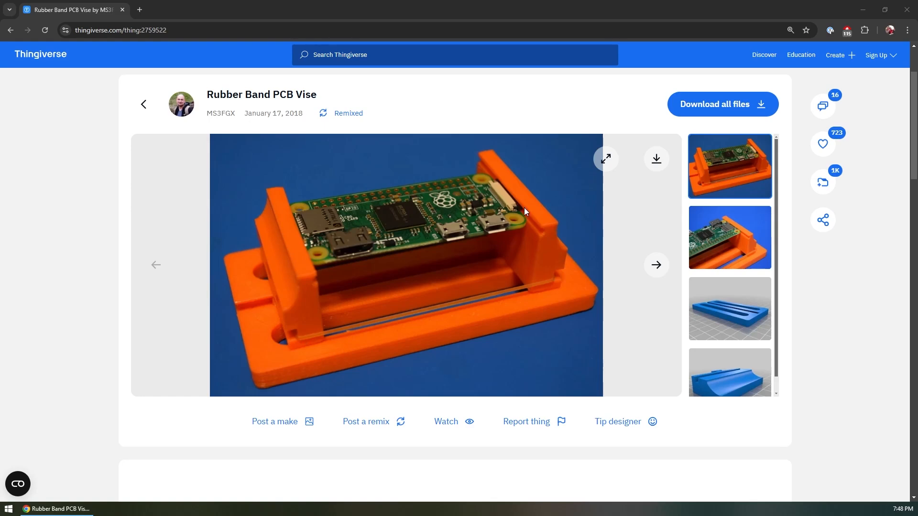
pyautogui.moveTo(319, 245)
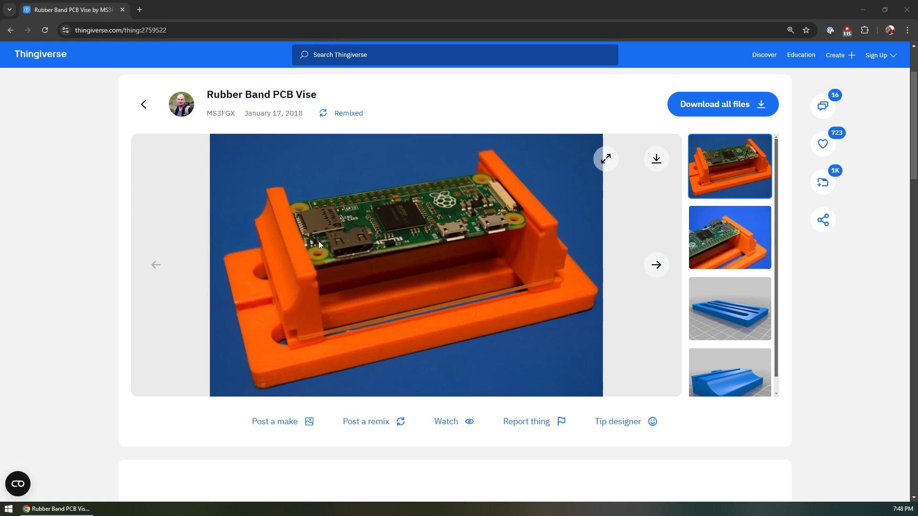
pyautogui.moveTo(295, 254)
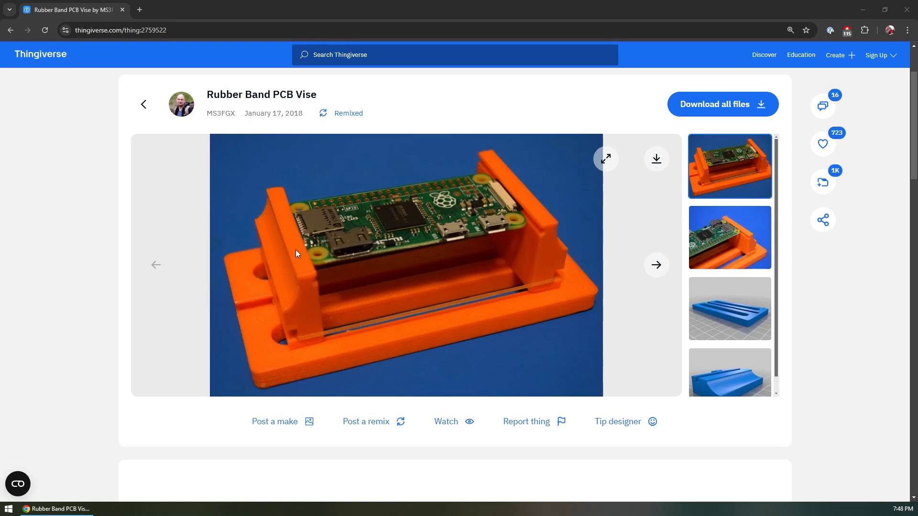
pyautogui.moveTo(410, 179)
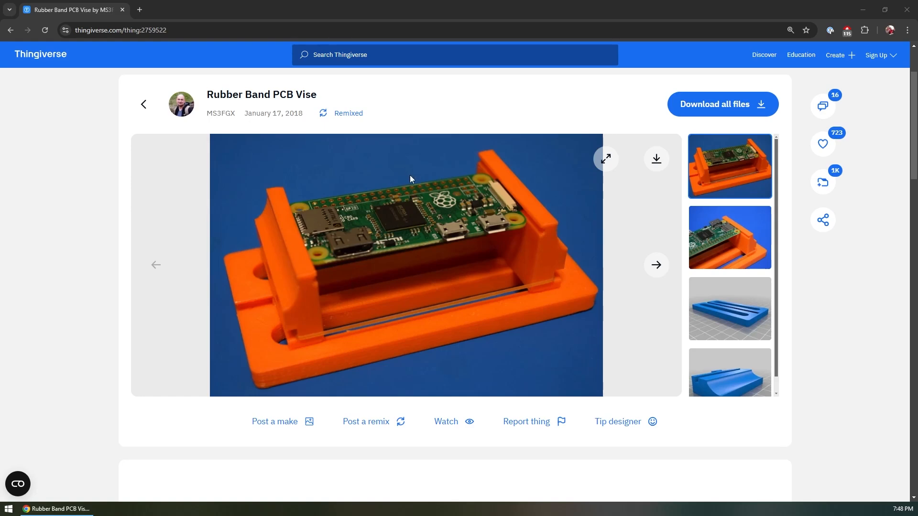
pyautogui.moveTo(413, 230)
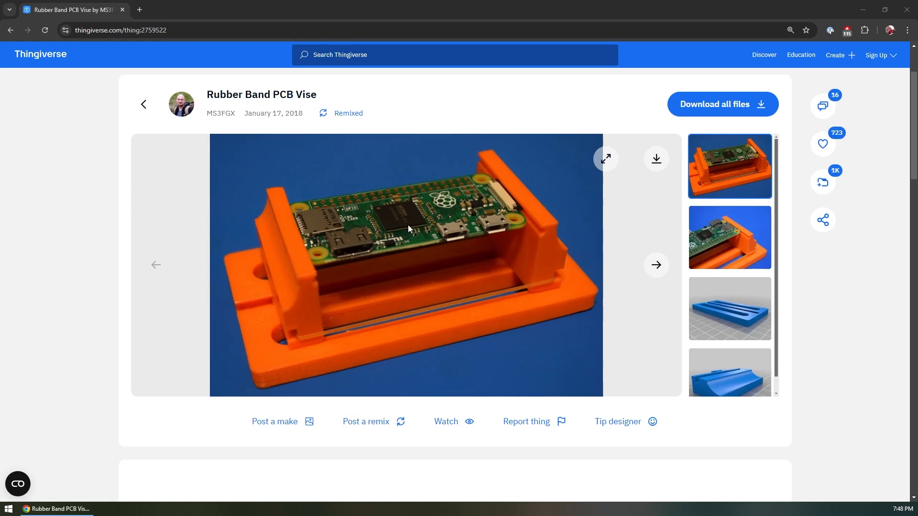
pyautogui.moveTo(343, 191)
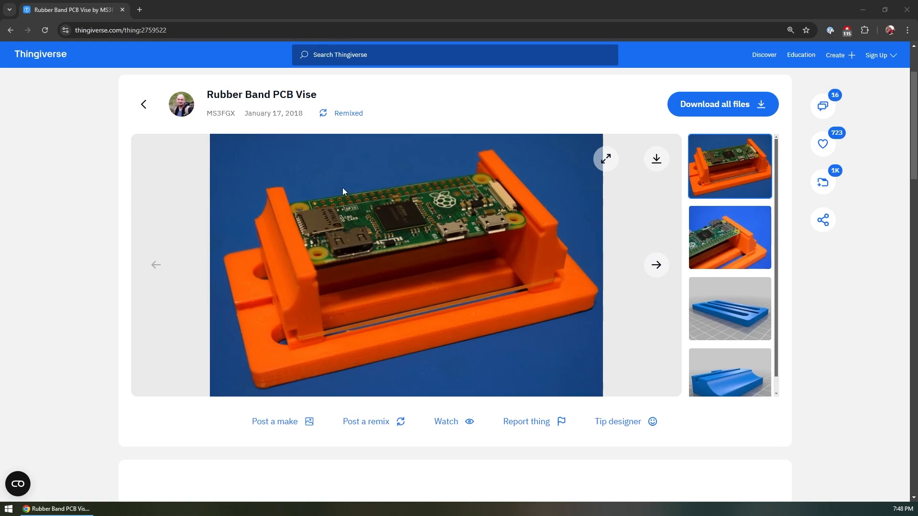
pyautogui.moveTo(374, 248)
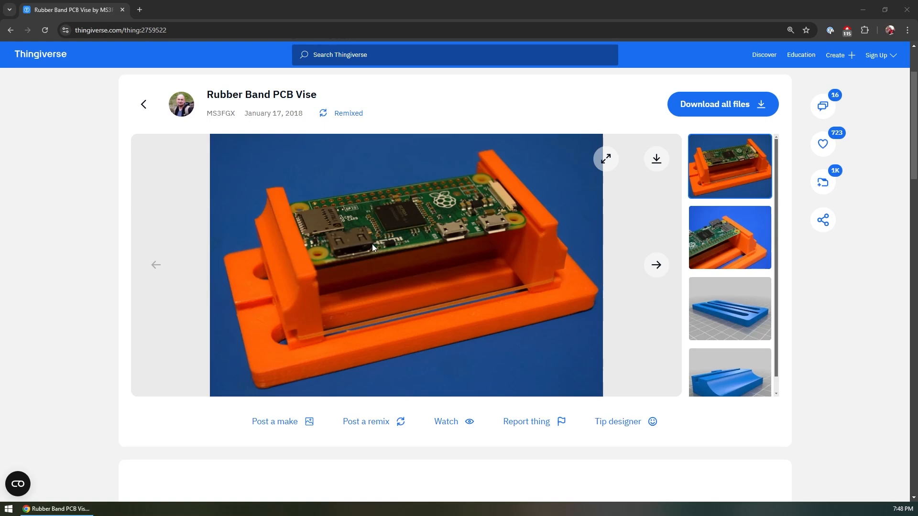
pyautogui.moveTo(479, 185)
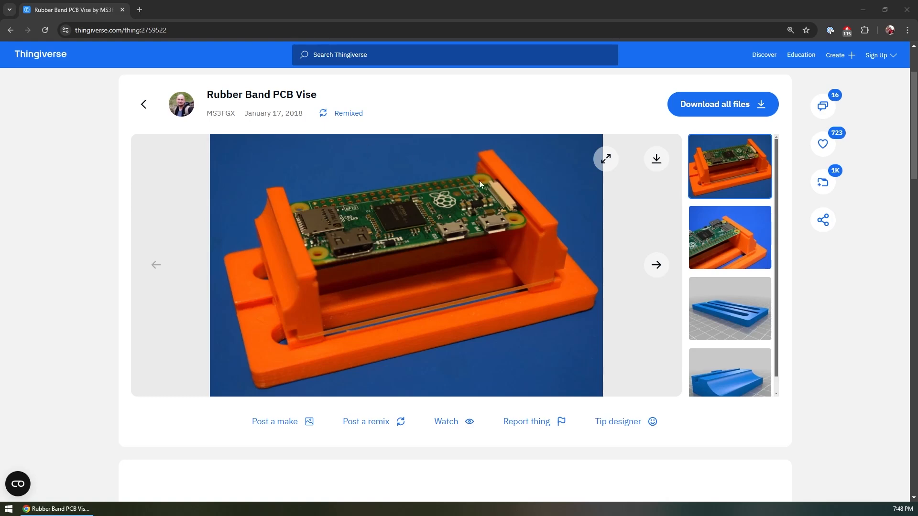
pyautogui.moveTo(506, 229)
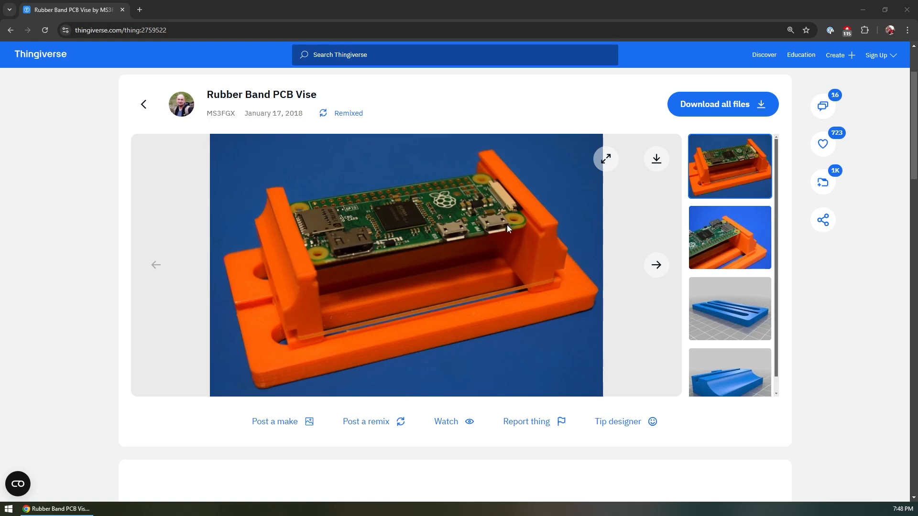
pyautogui.moveTo(466, 219)
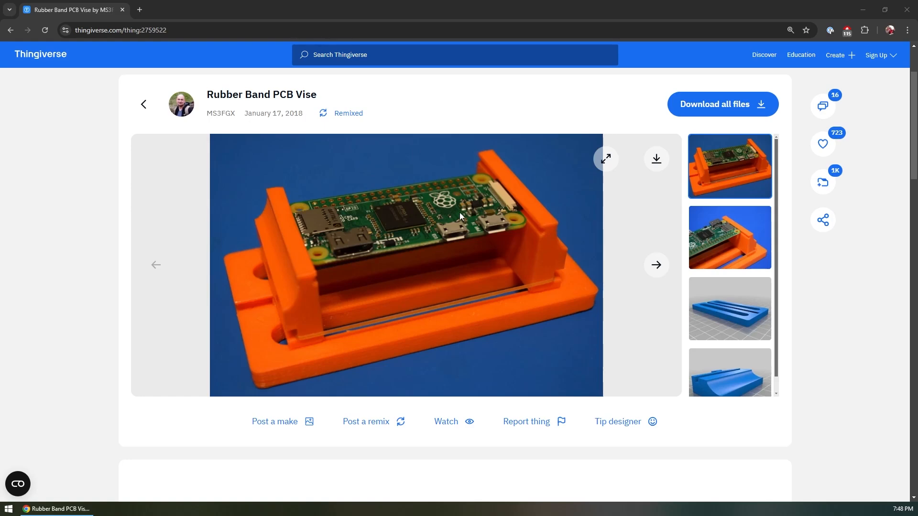
pyautogui.moveTo(395, 182)
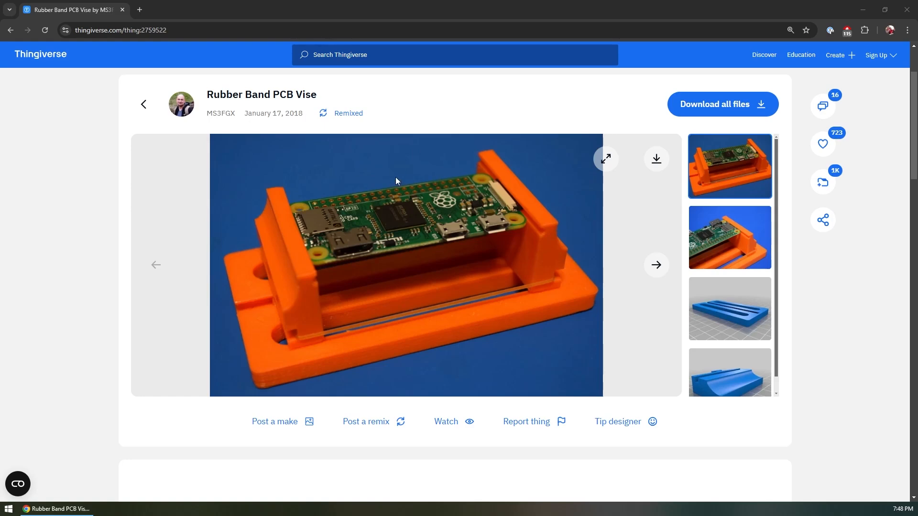
pyautogui.moveTo(386, 202)
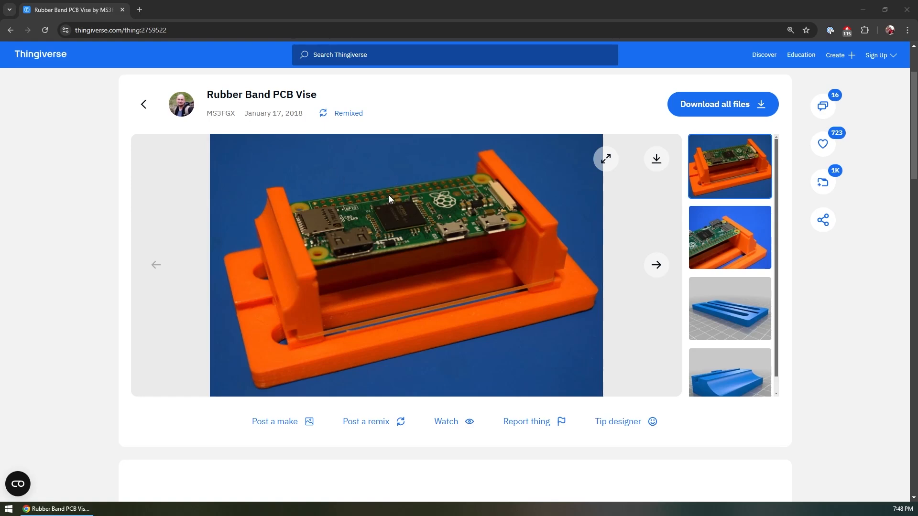
pyautogui.moveTo(438, 193)
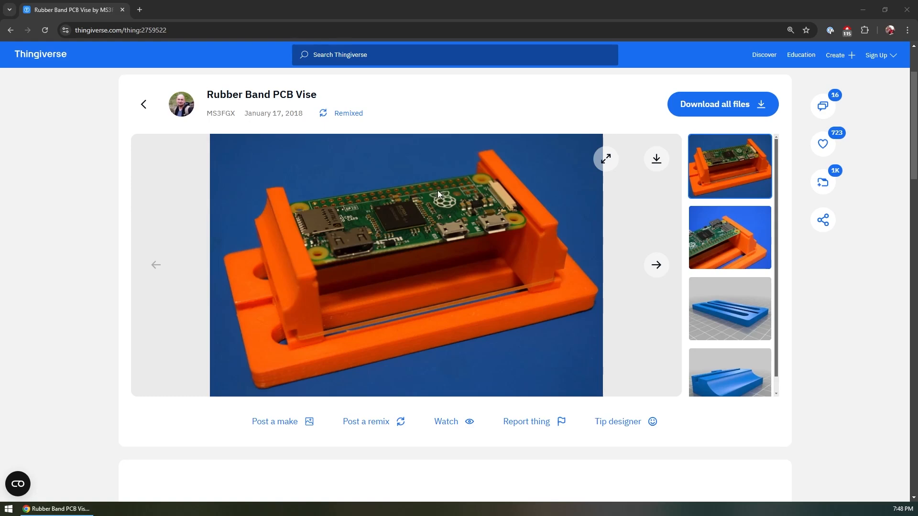
pyautogui.moveTo(338, 202)
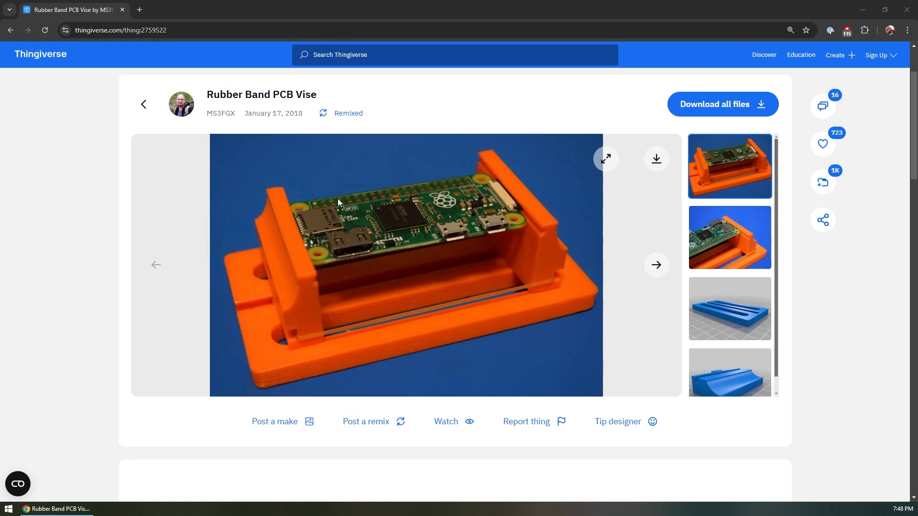
pyautogui.moveTo(419, 186)
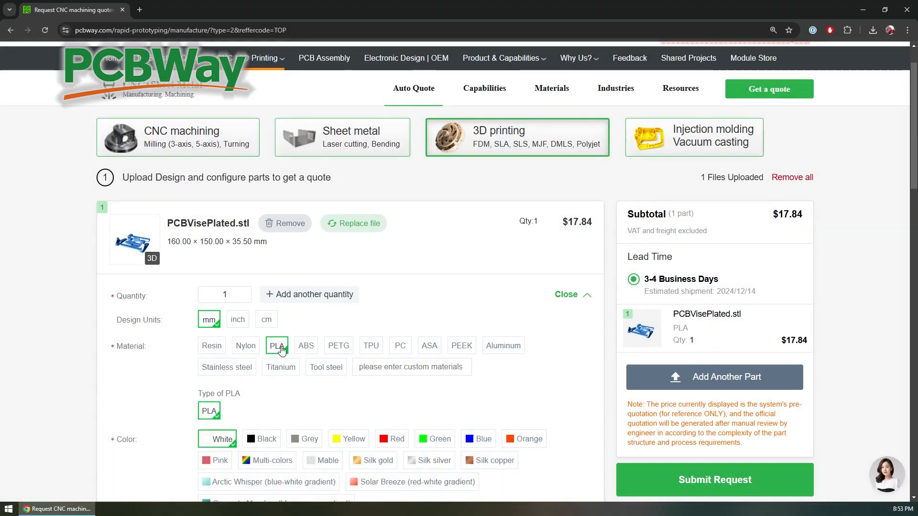
# Choose PETG material in black for the PCBVisePlated.stl print quote
pyautogui.click(280, 367)
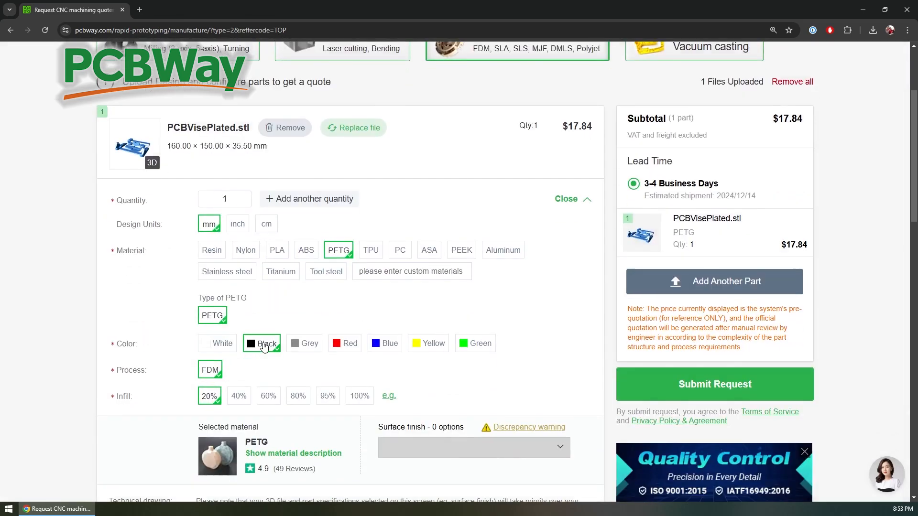
pyautogui.click(134, 145)
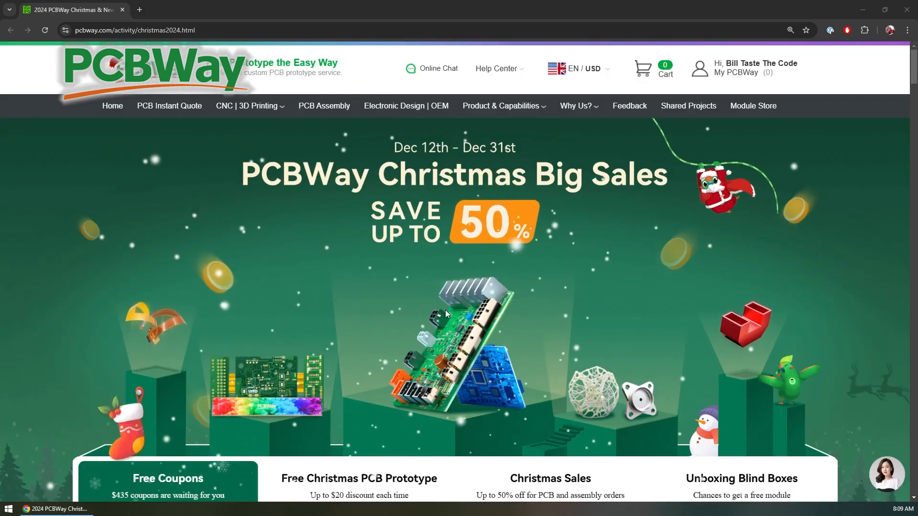
# Browse the Christmas coupons, rules and the next page of discounted sale products
pyautogui.scroll(-3)
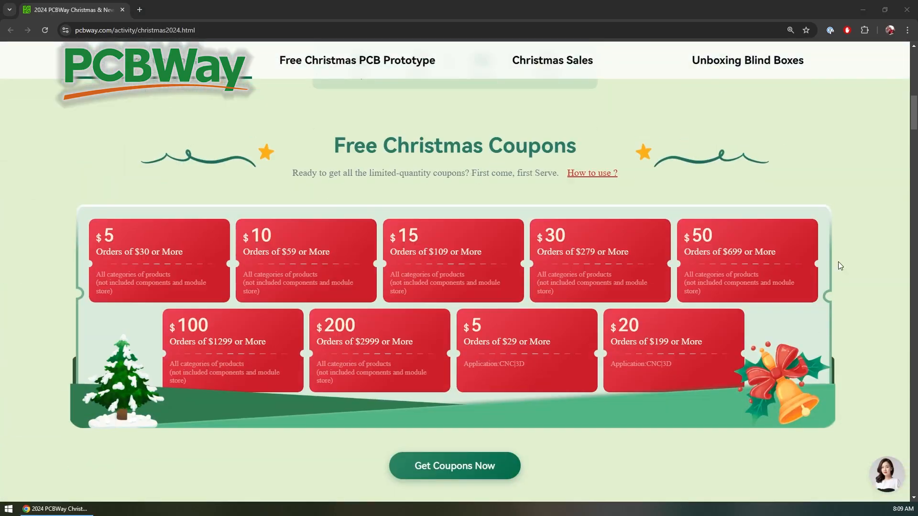
pyautogui.scroll(-3)
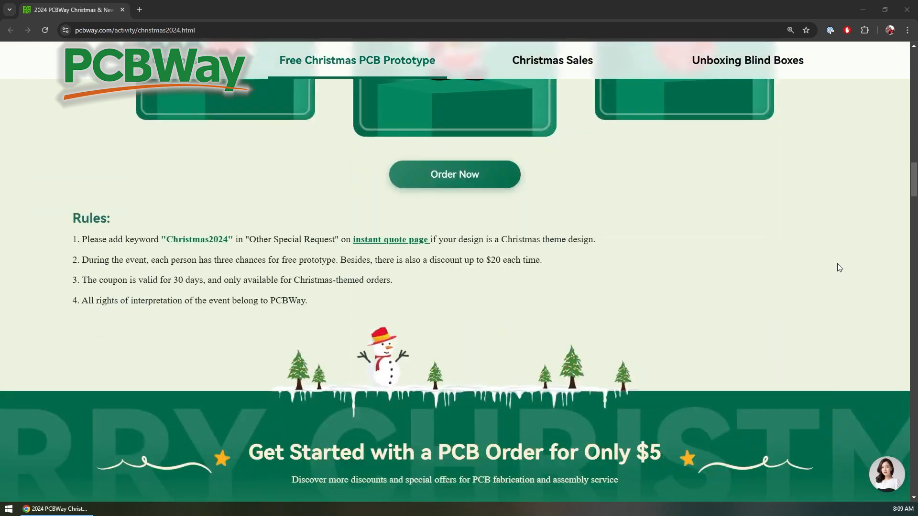
pyautogui.click(551, 60)
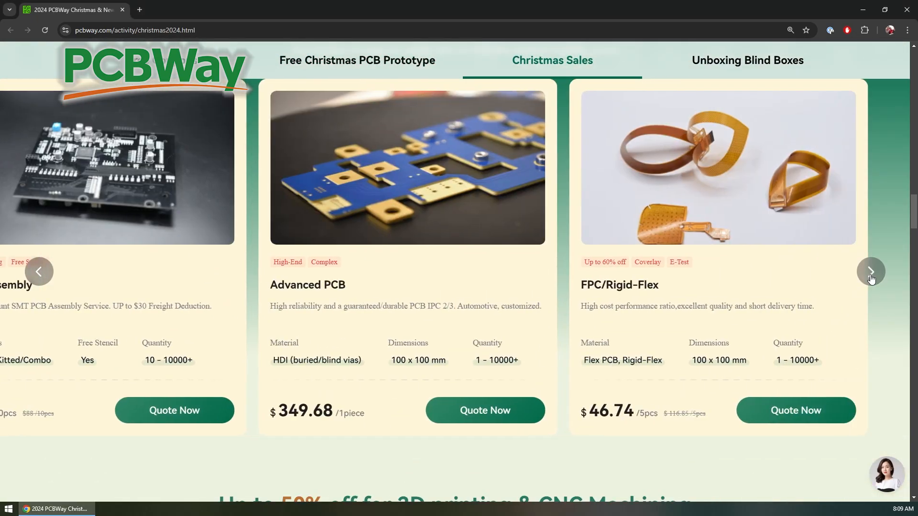
pyautogui.scroll(-3)
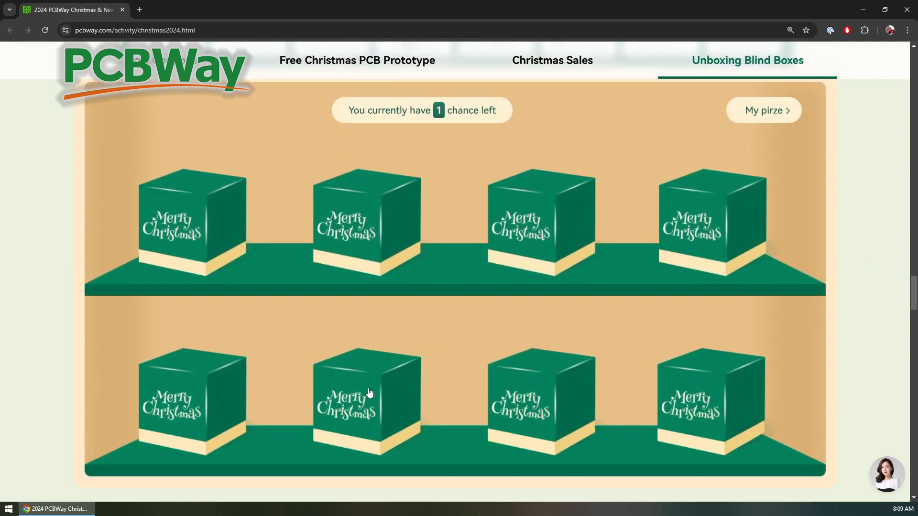
# Open two blind boxes, winning a Bluetooth module then the ESP32-S3 Smart Rotary Knob
pyautogui.click(367, 400)
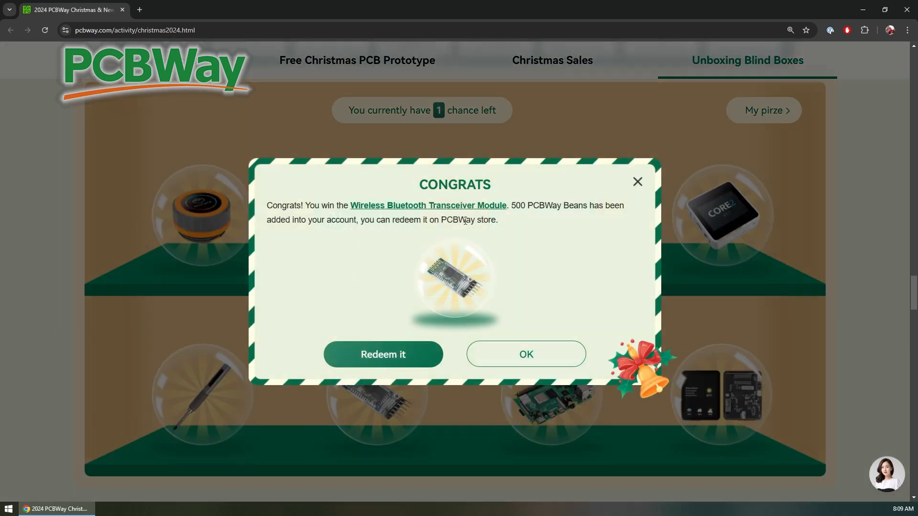
pyautogui.click(524, 354)
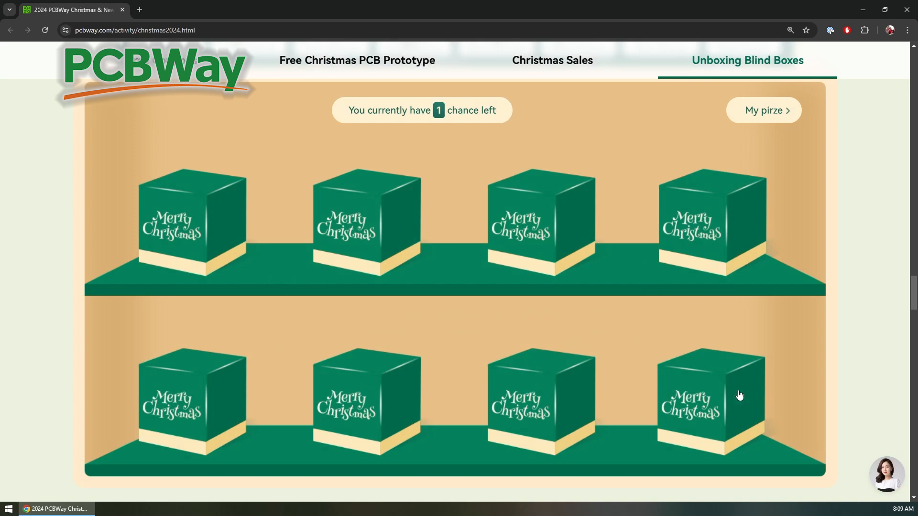
pyautogui.click(710, 404)
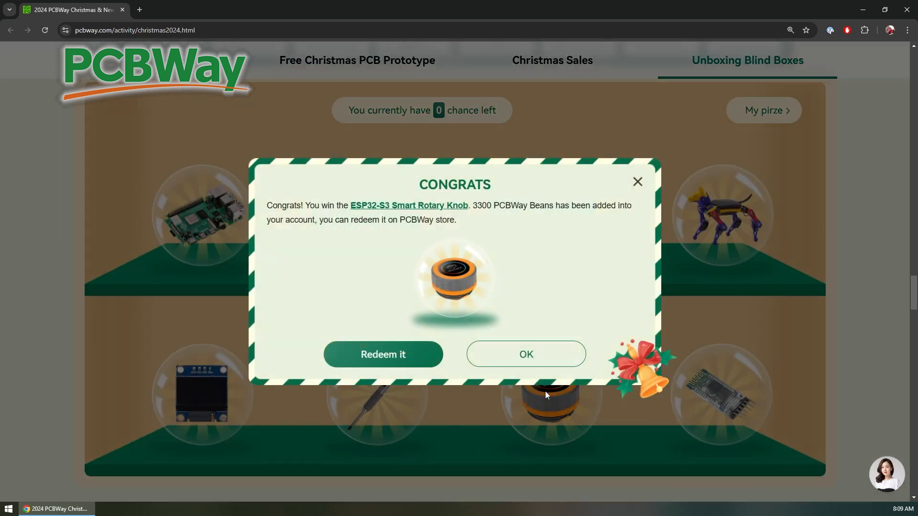